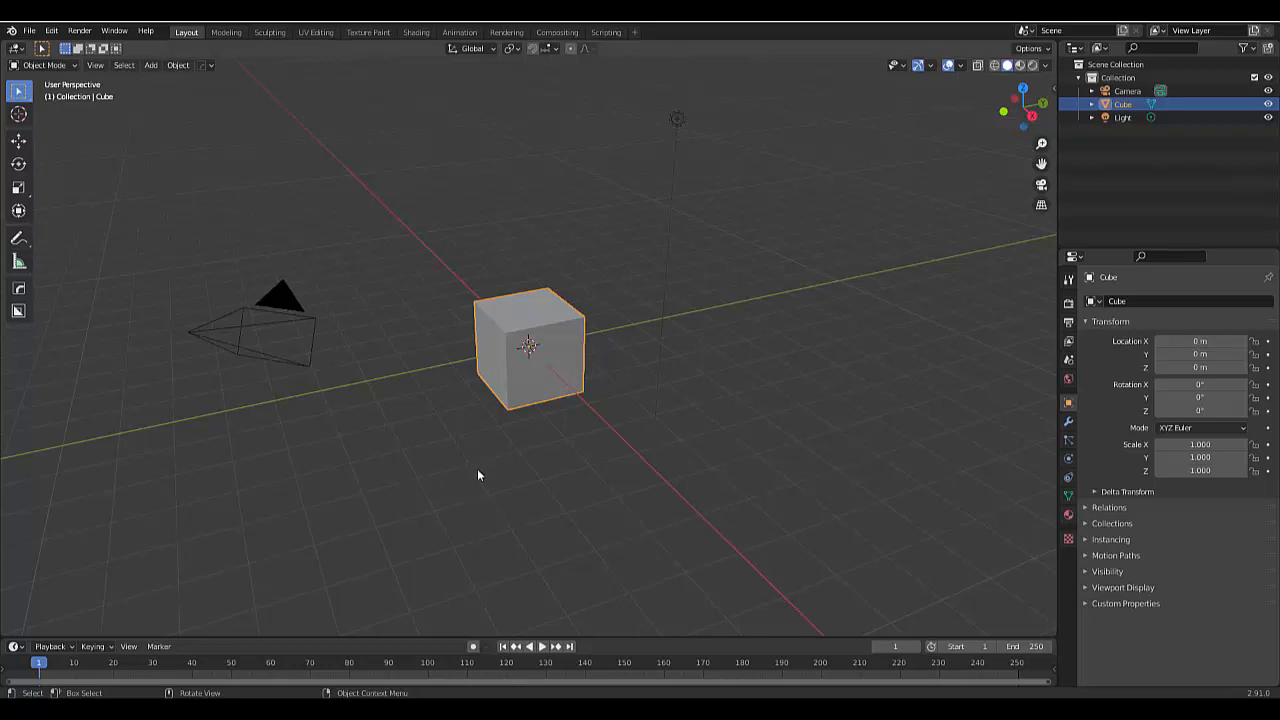
mouse_move(481, 406)
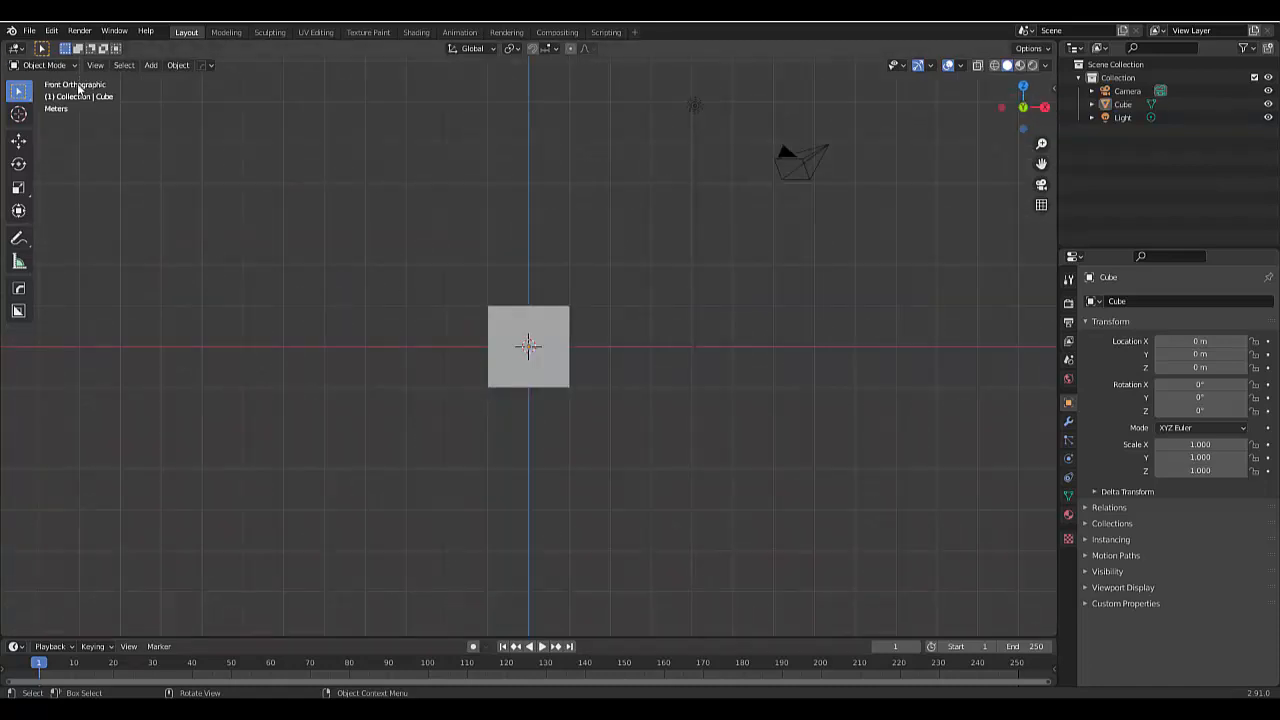
Move the cube straight above the origin to X 0, Y 0, Z about 5.98 m.
left_click(528, 347)
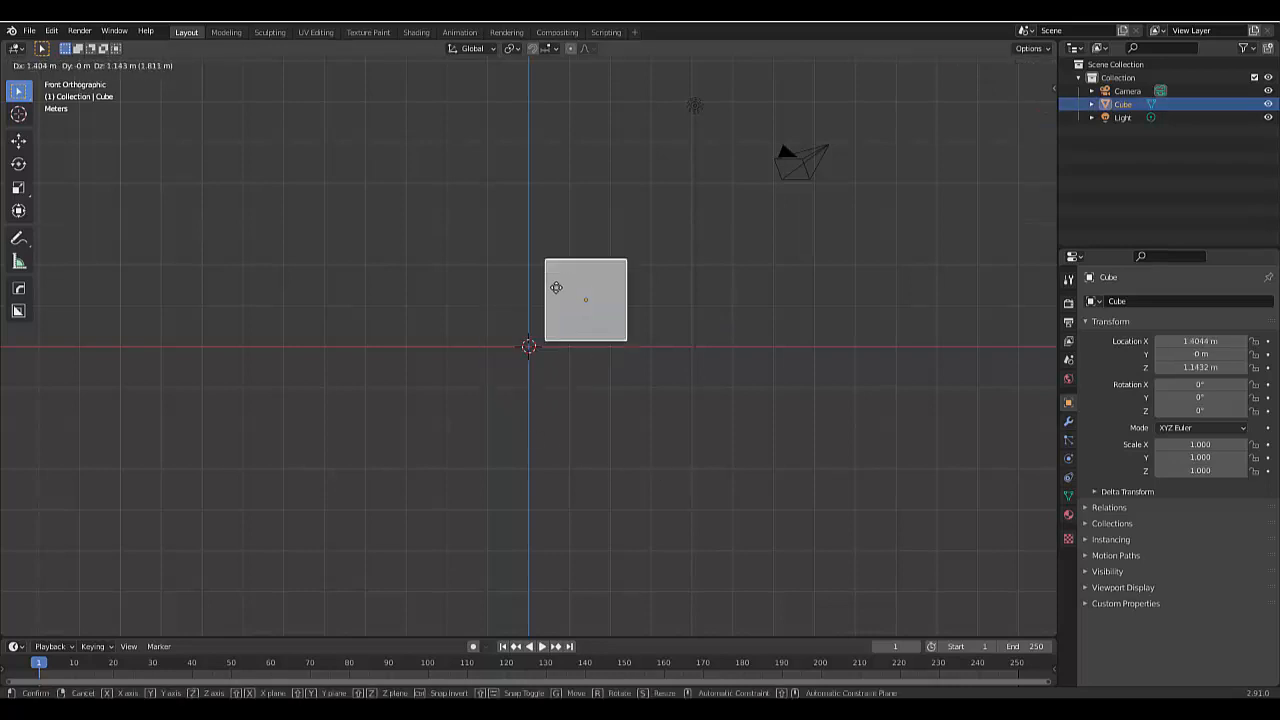
left_click_drag(585, 300, 461, 320)
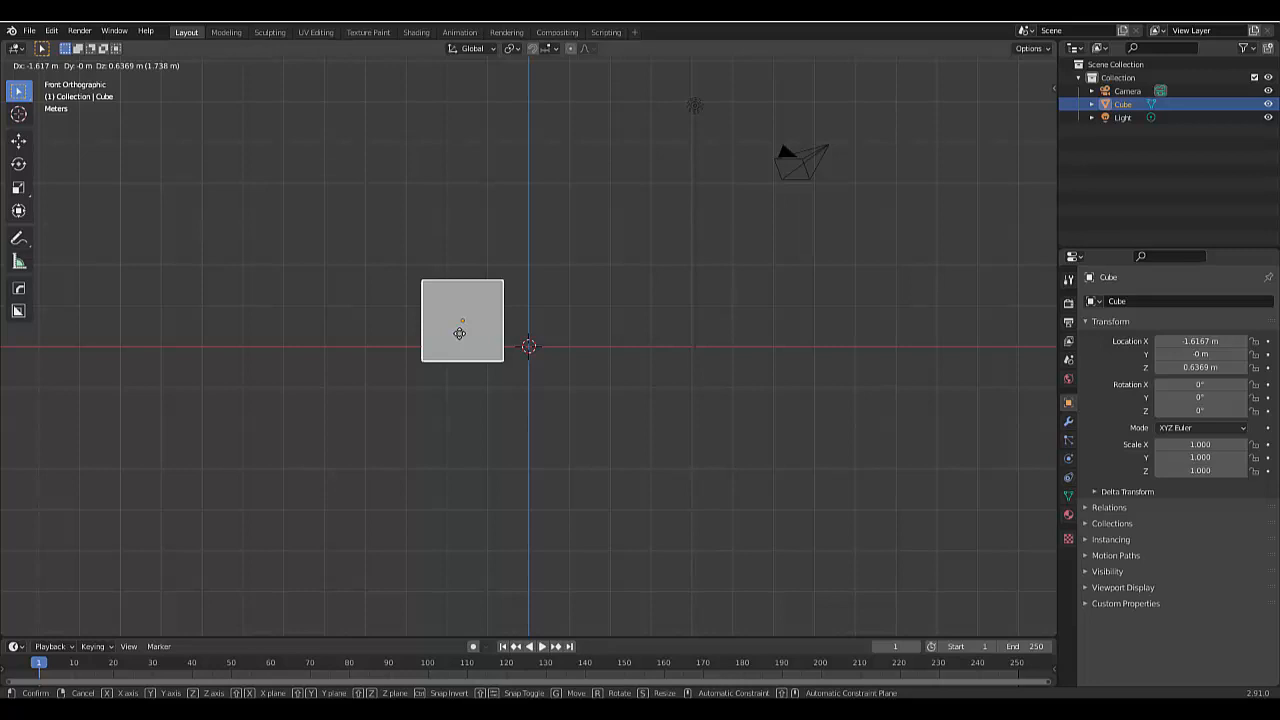
left_click_drag(460, 334, 528, 301)
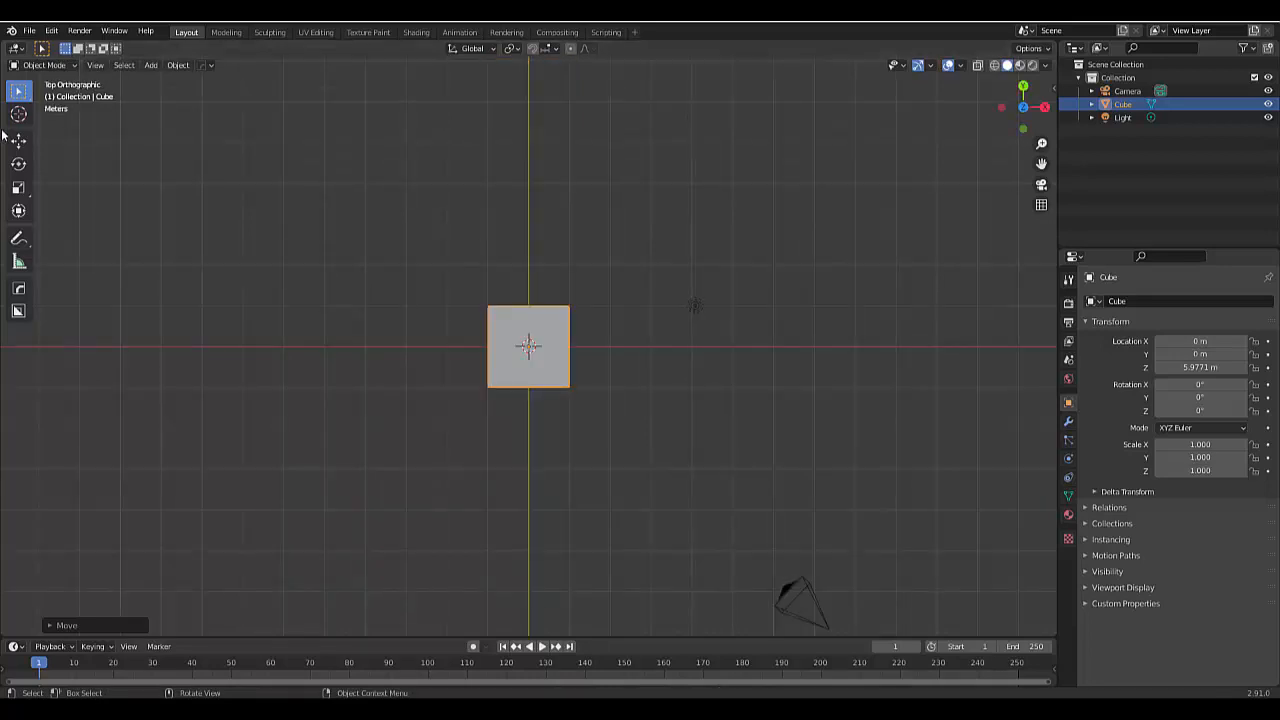
Add a plane mesh from the Add menu at the world origin below the cube.
left_click(150, 65)
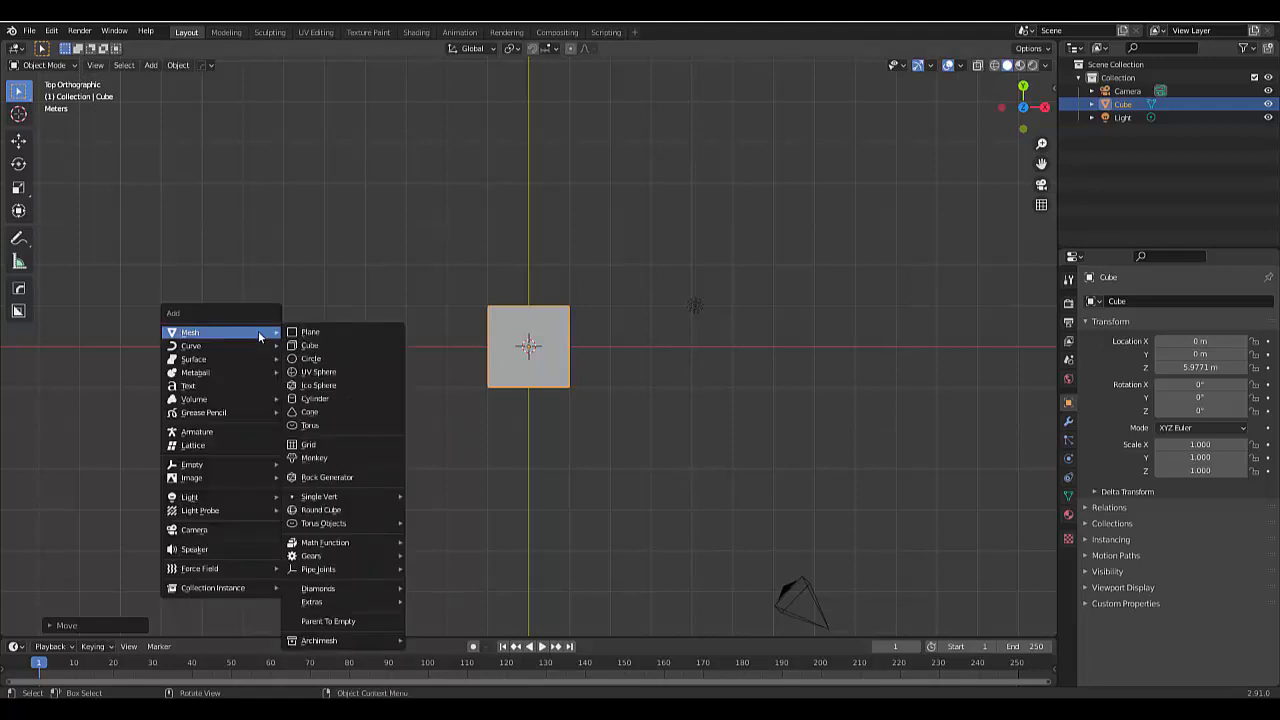
left_click(310, 331)
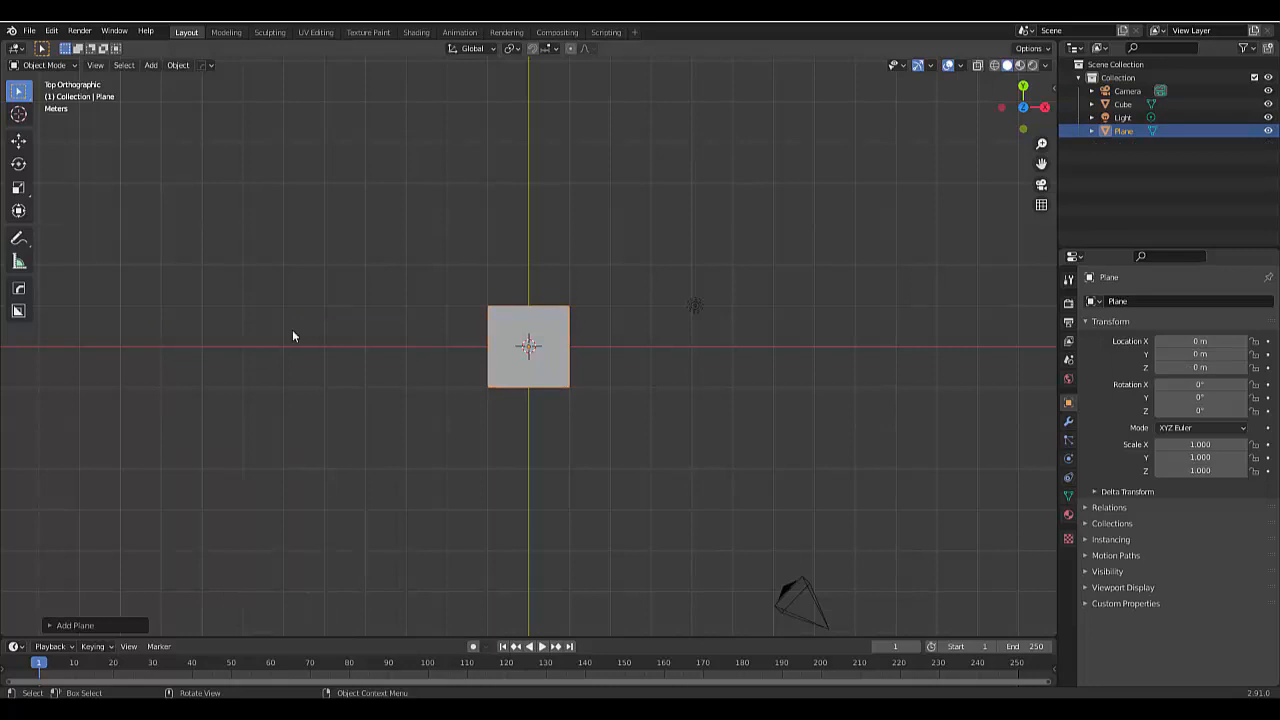
mouse_move(710, 545)
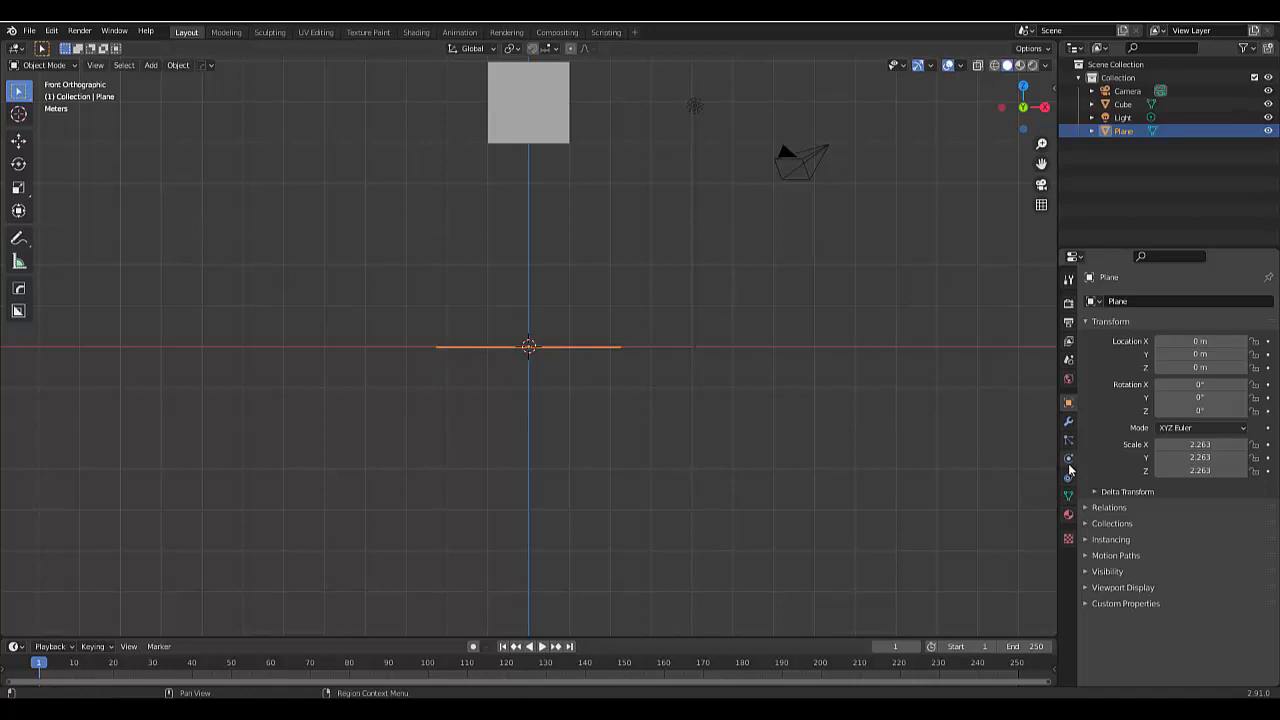
Give the plane Passive rigid body physics in the Physics properties.
left_click(1069, 458)
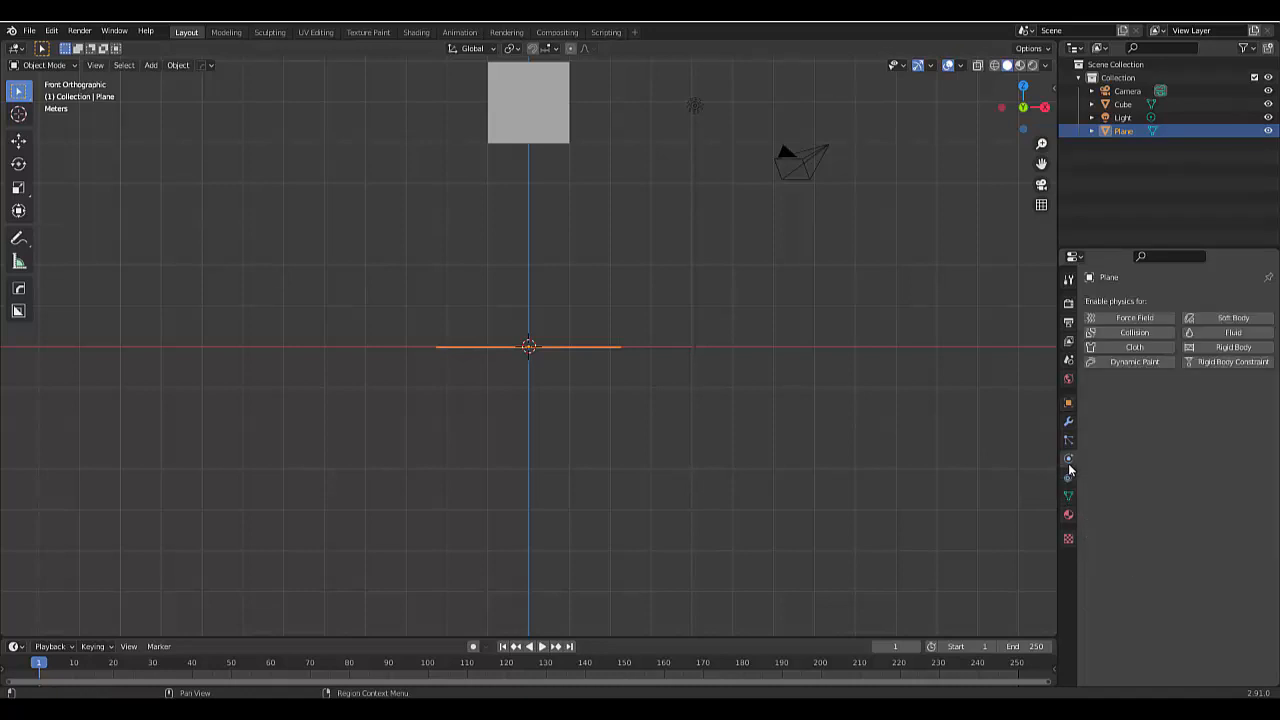
mouse_move(1232, 361)
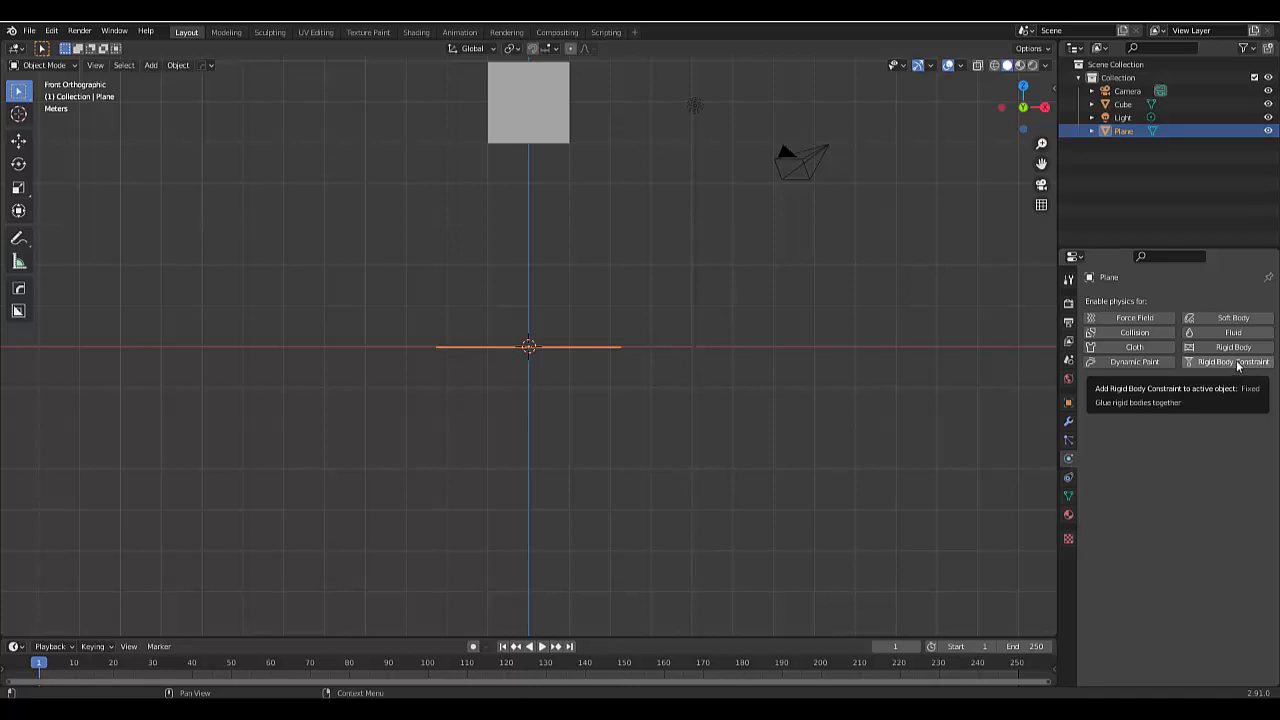
left_click(1230, 361)
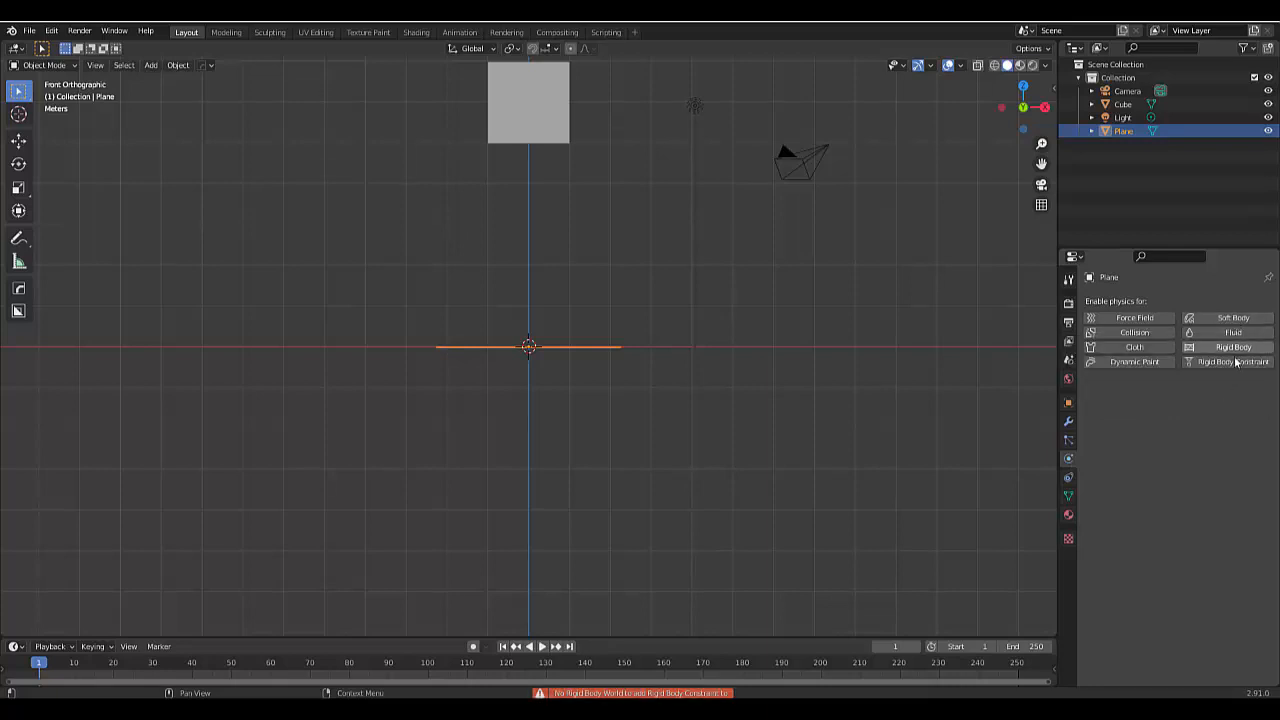
left_click(1232, 347)
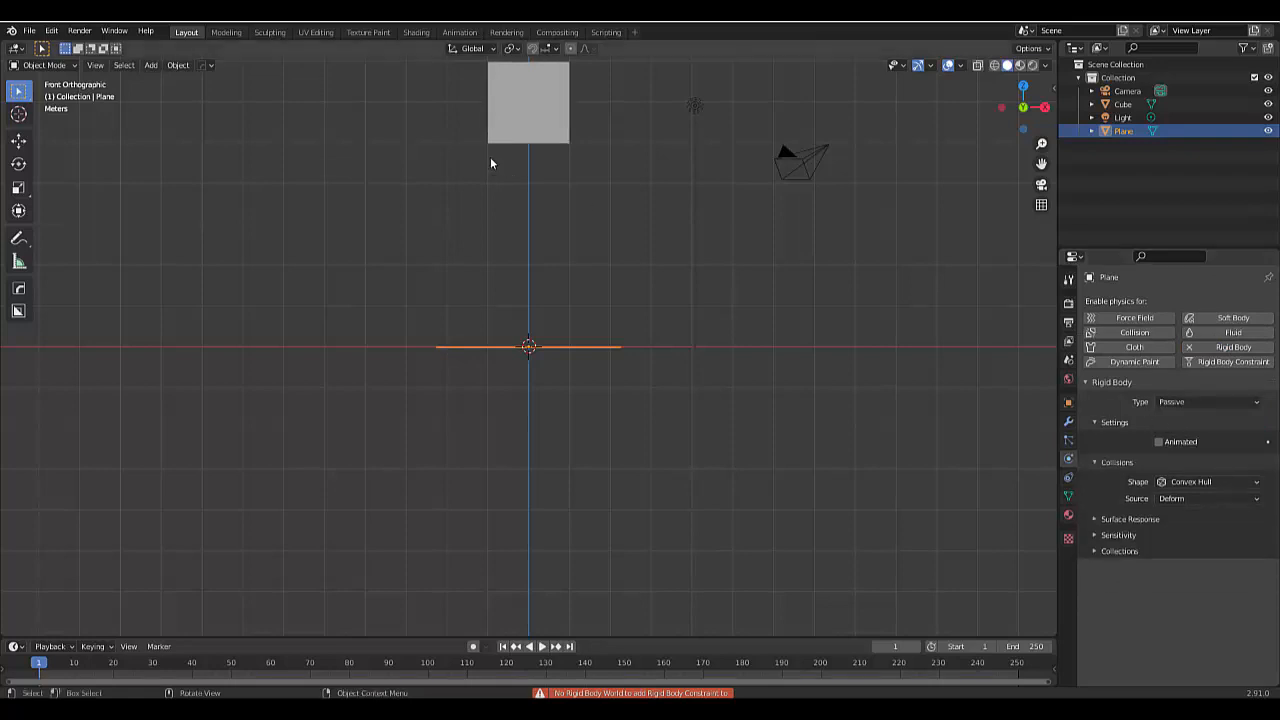
Give the cube an Active 1 kg rigid body and start animation playback.
left_click(1122, 104)
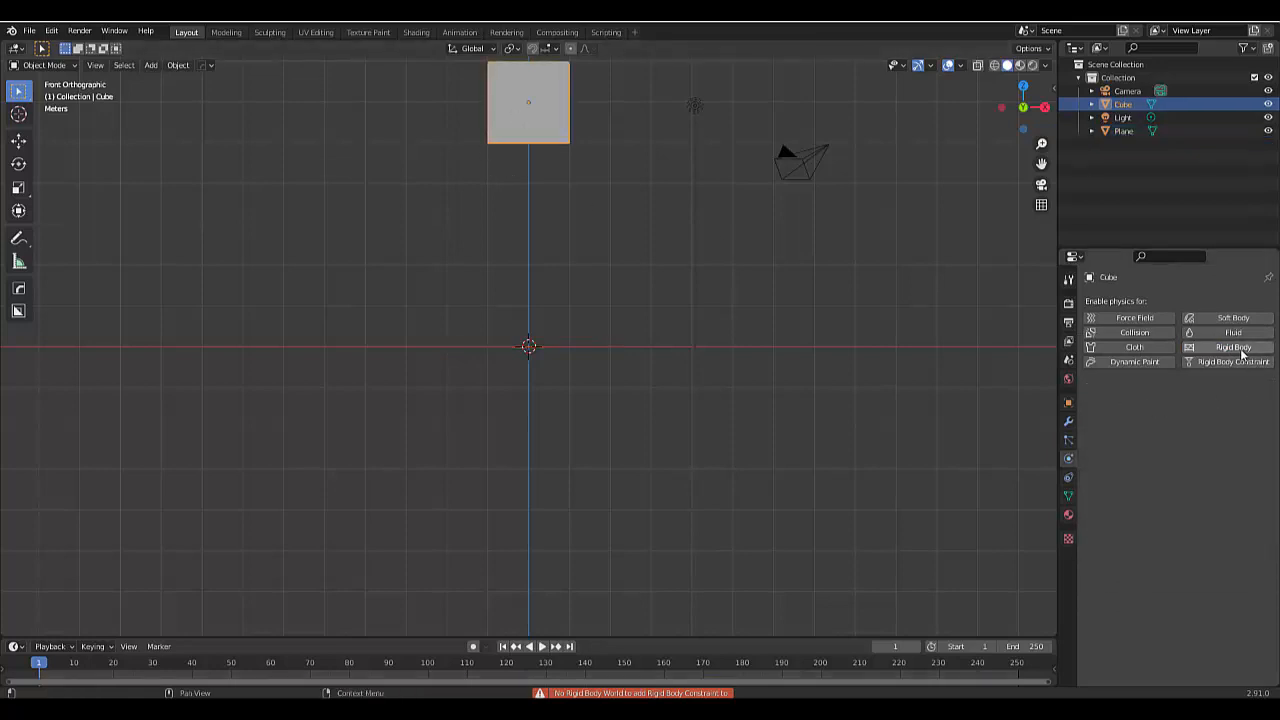
left_click(1232, 347)
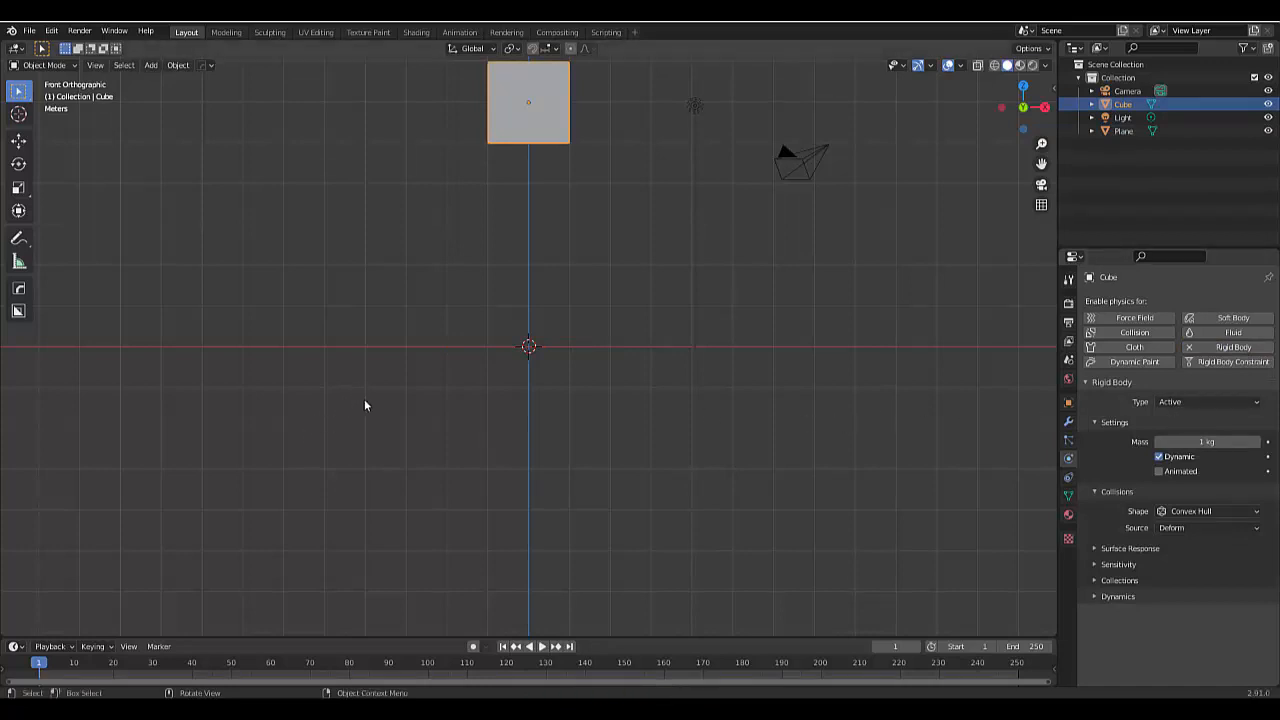
left_click(535, 646)
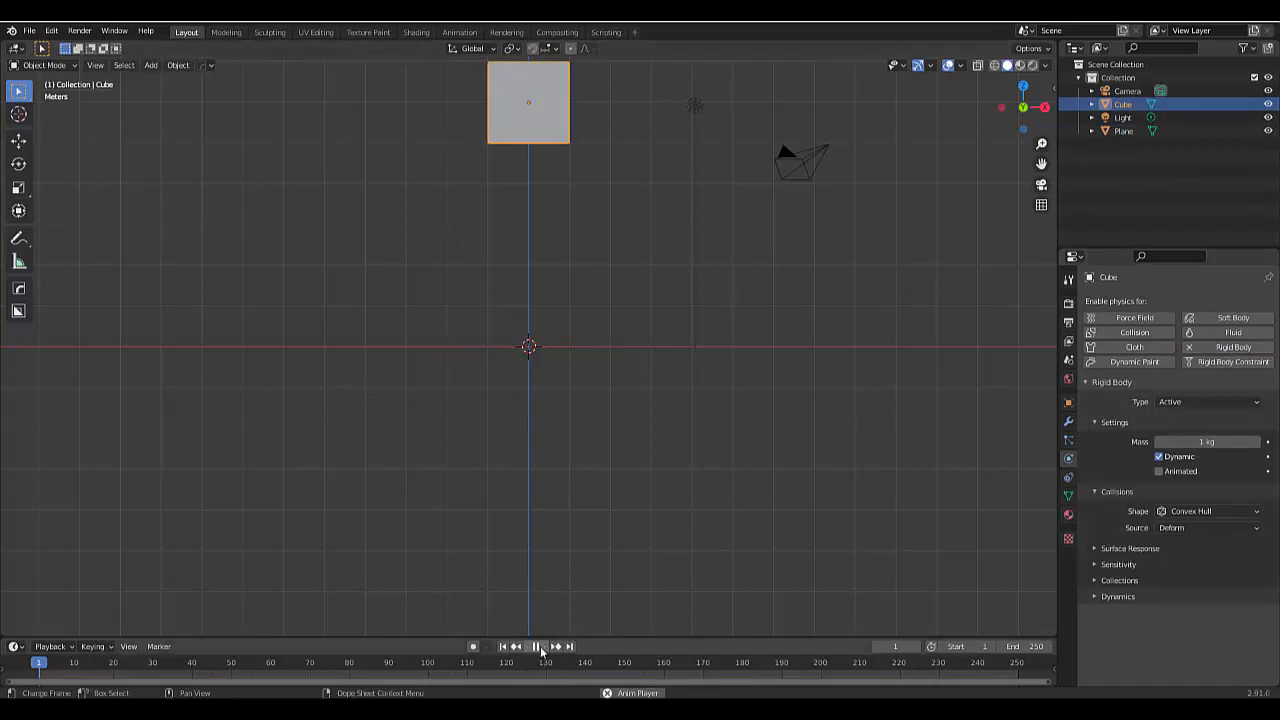
Stop playback, orbit to view cube and plane, and replay the fall.
left_click(535, 646)
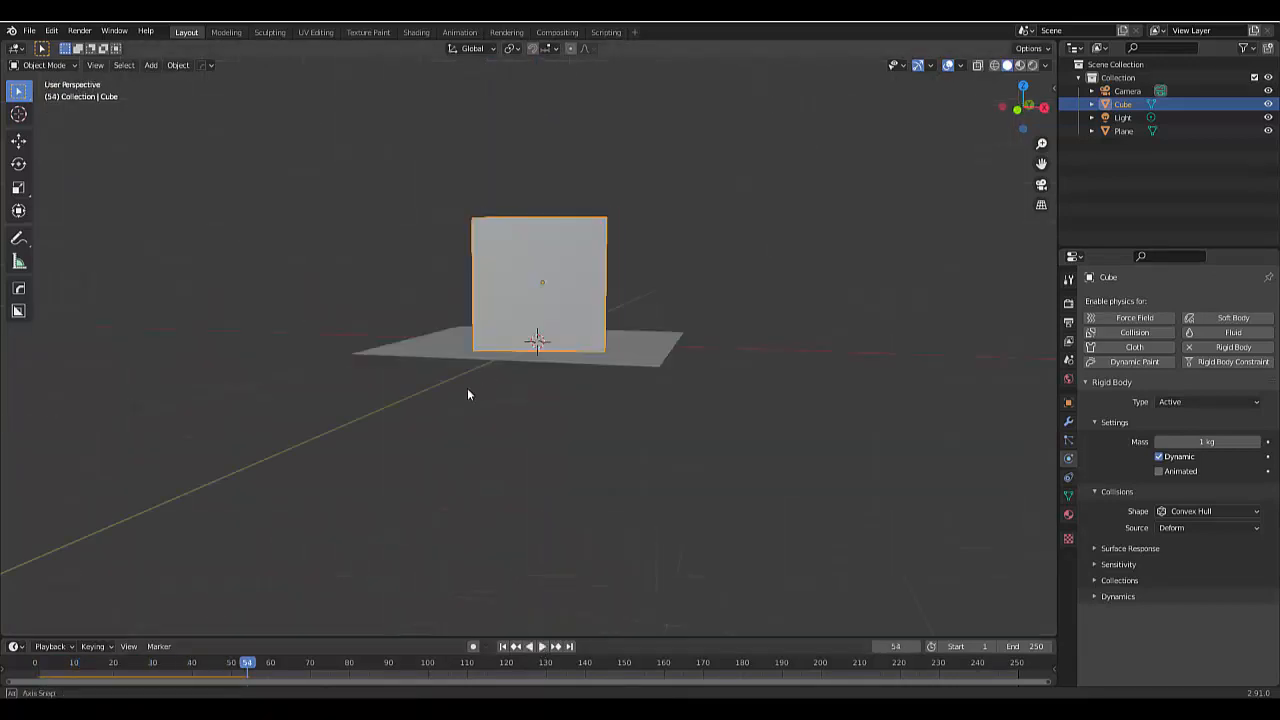
left_click_drag(468, 394, 404, 469)
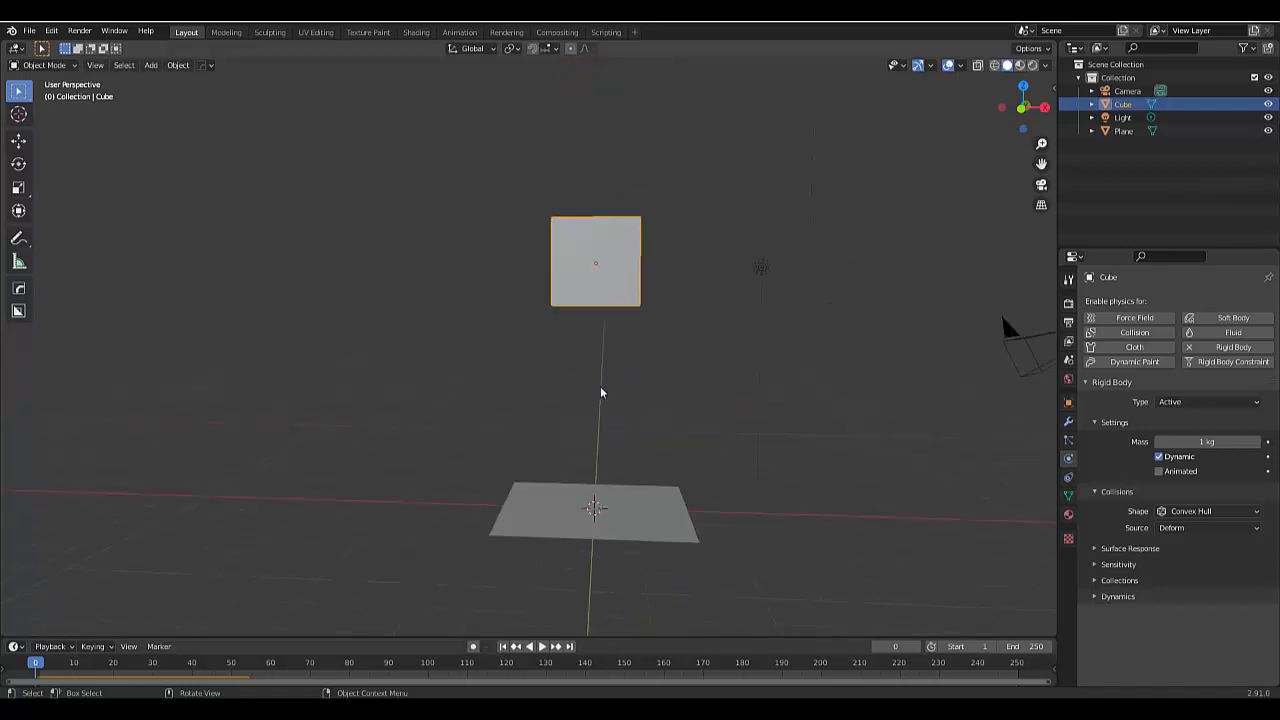
left_click(534, 646)
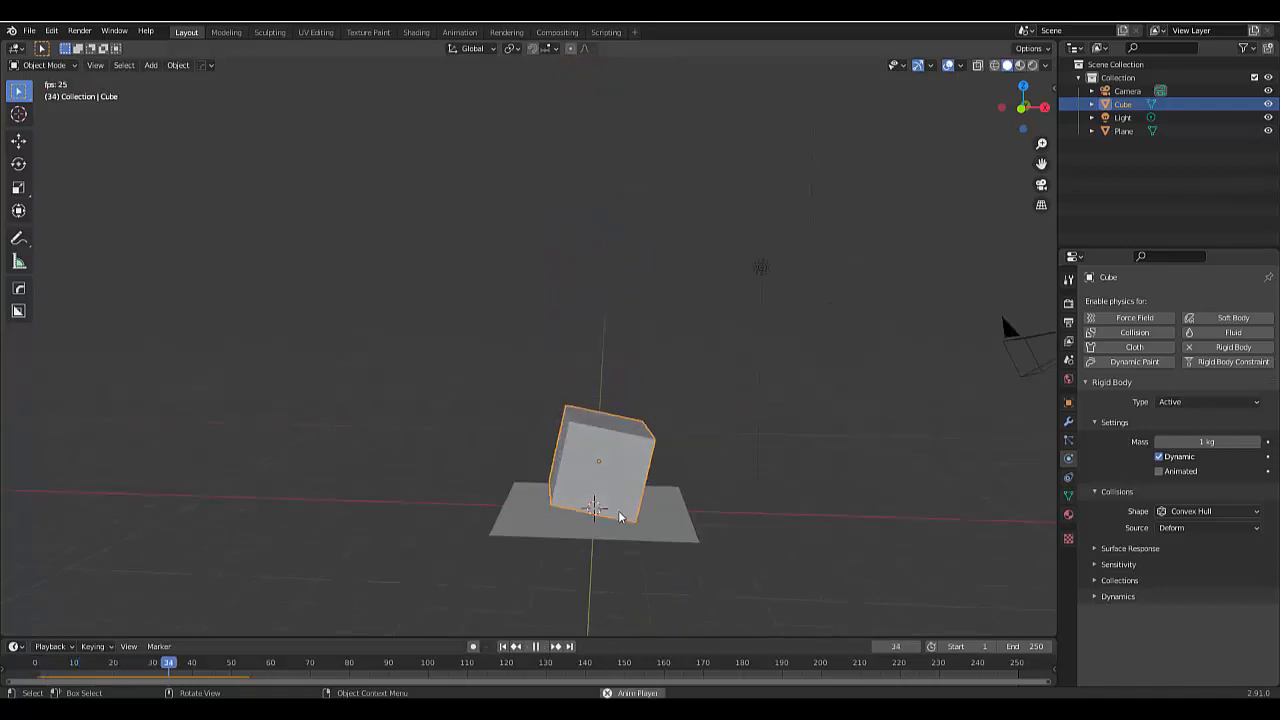